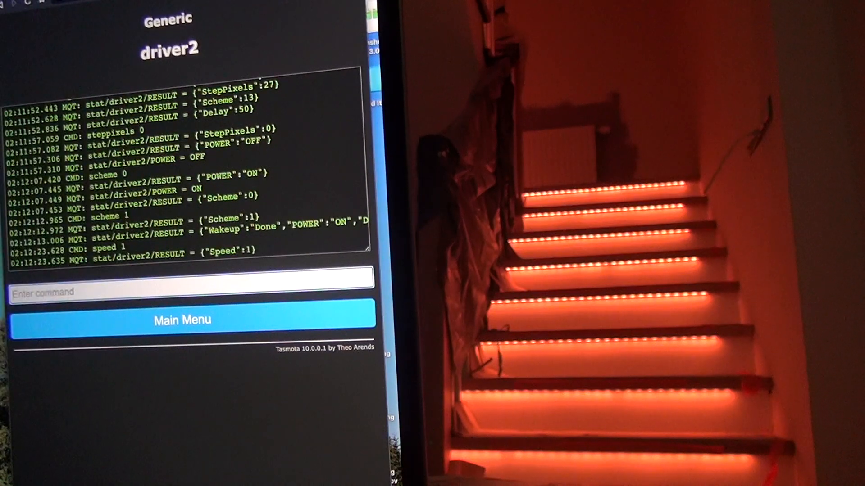
Run 'scheme 7' on driver2 so the stair steps show a blue-to-green gradient
type("sch")
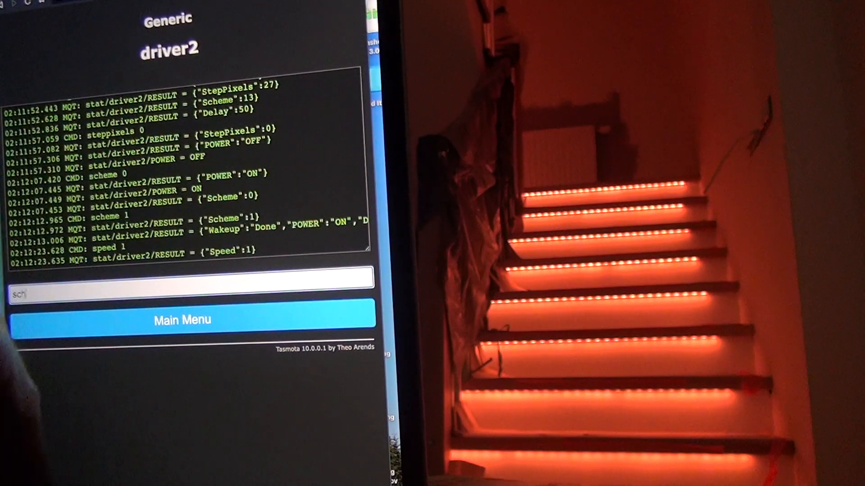
key("Return")
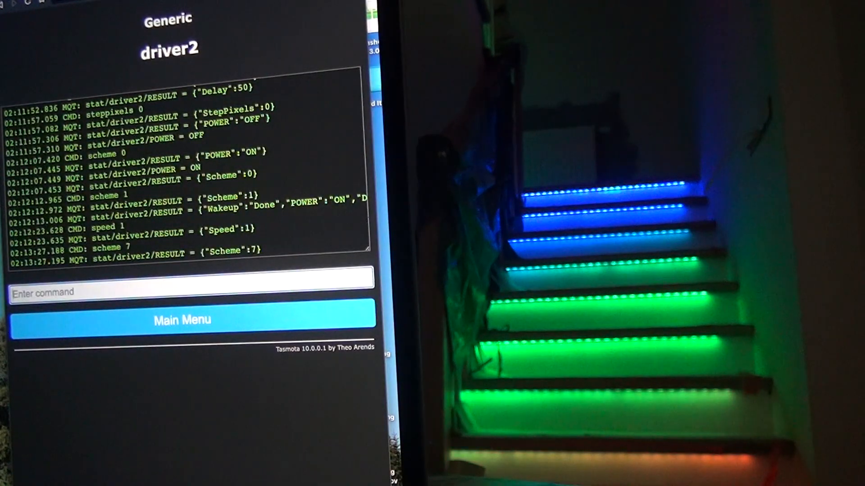
Send 'fade off' to driver2 before stepping through schemes 8 to 12
type("fade")
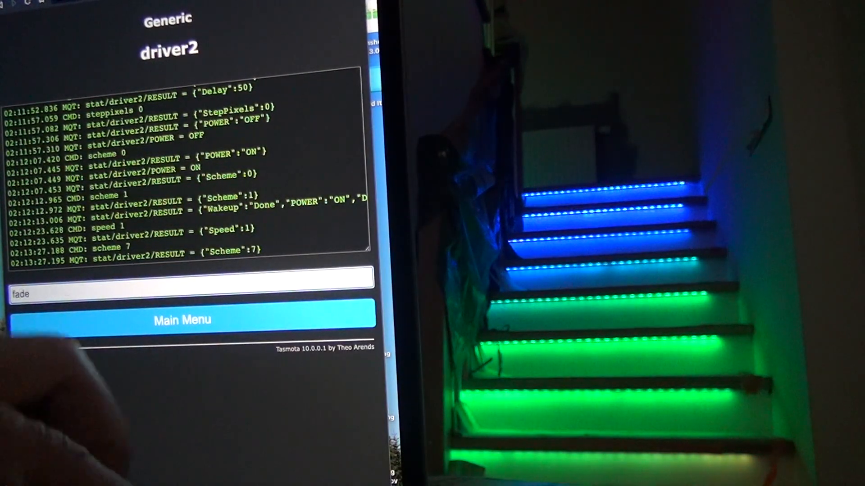
type("of")
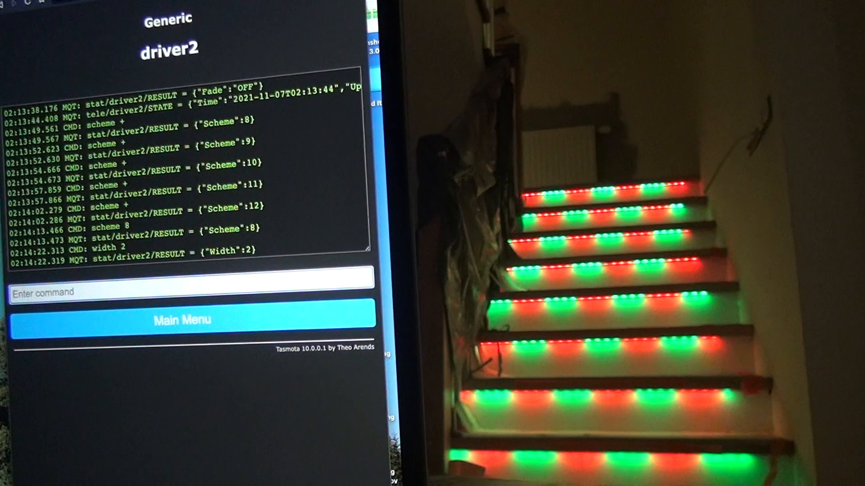
Set 'width 1' on scheme 8 for narrower red-green stair segments
type("width 1")
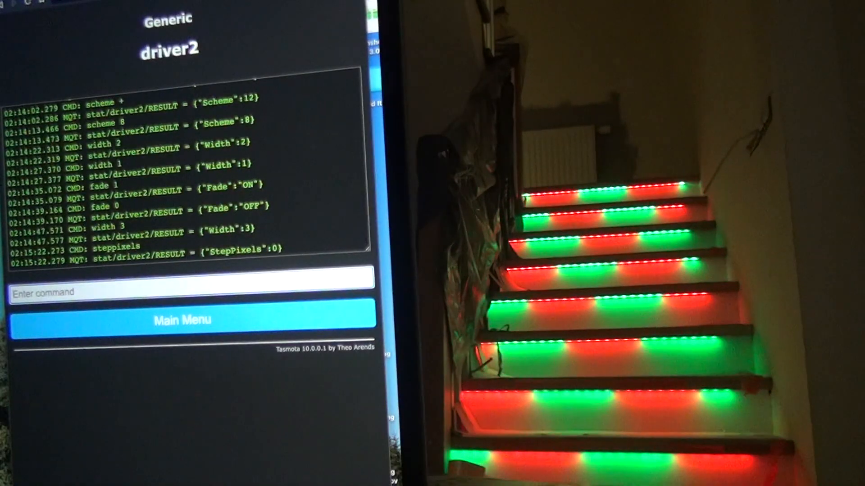
Apply 'steppixels 27' so each stair step counts 27 pixels
type("steppixels 2")
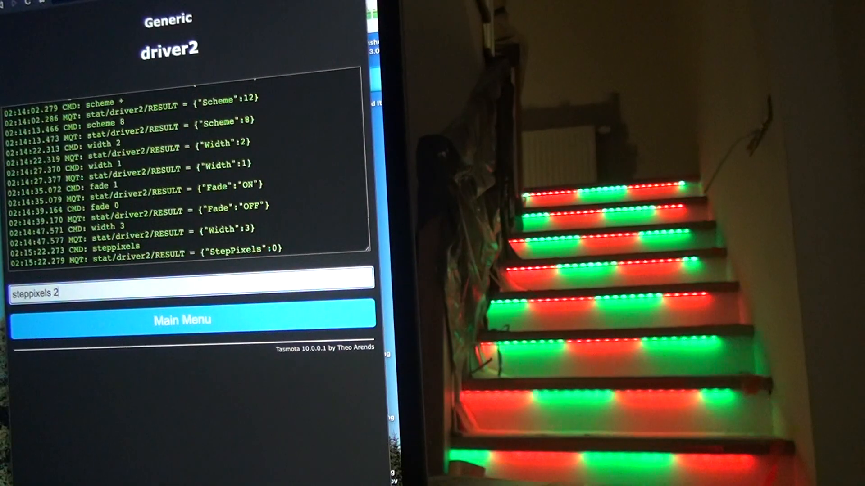
key("Return")
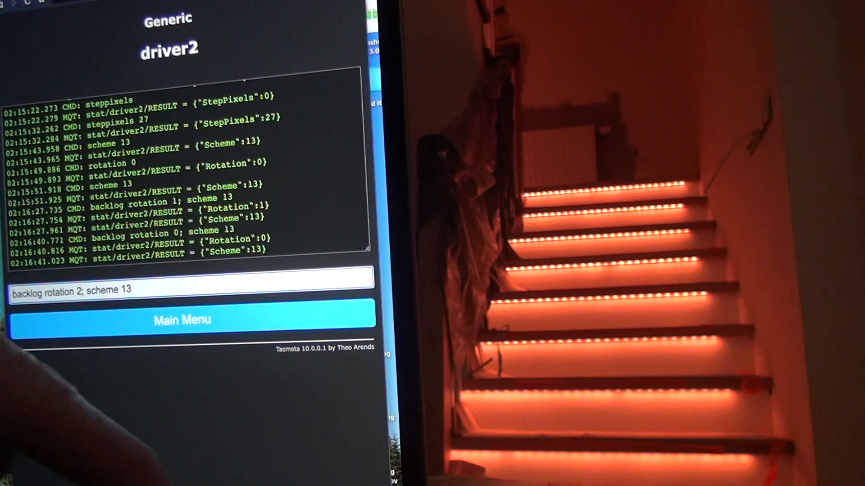
Run 'backlog rotation 2; scheme 13' to rotate scheme 13 by 2 on the stairs
key("Return")
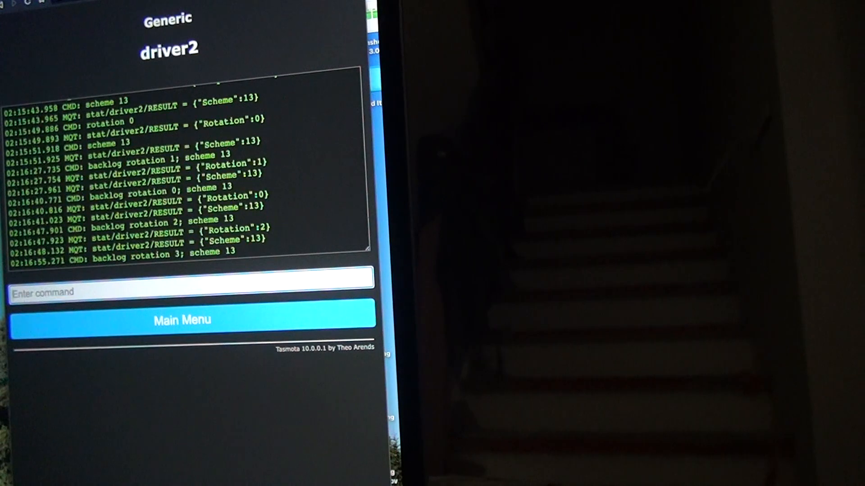
left_click(183, 320)
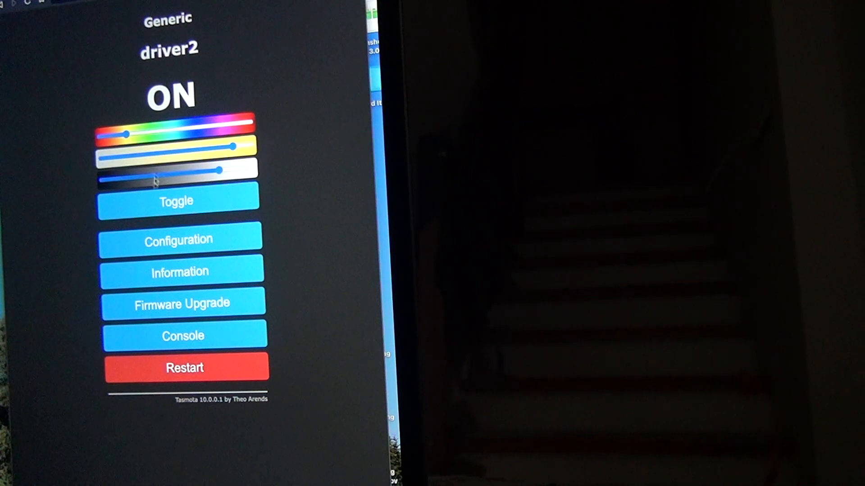
left_click(183, 335)
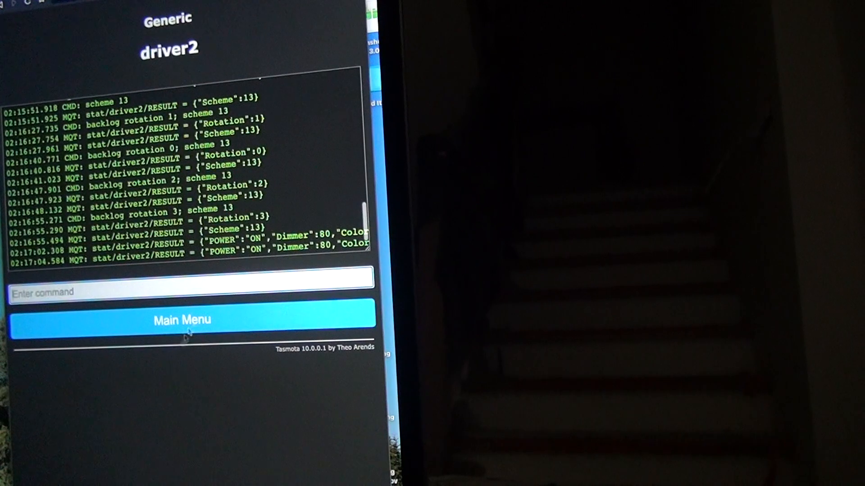
type("sch")
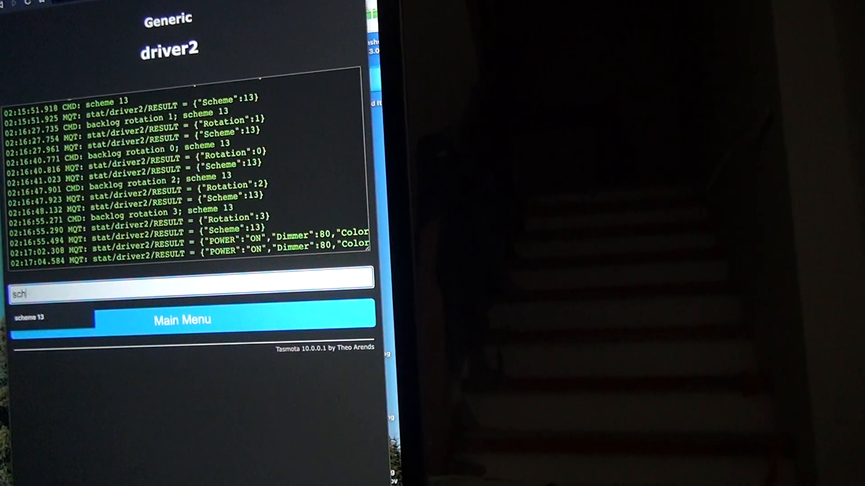